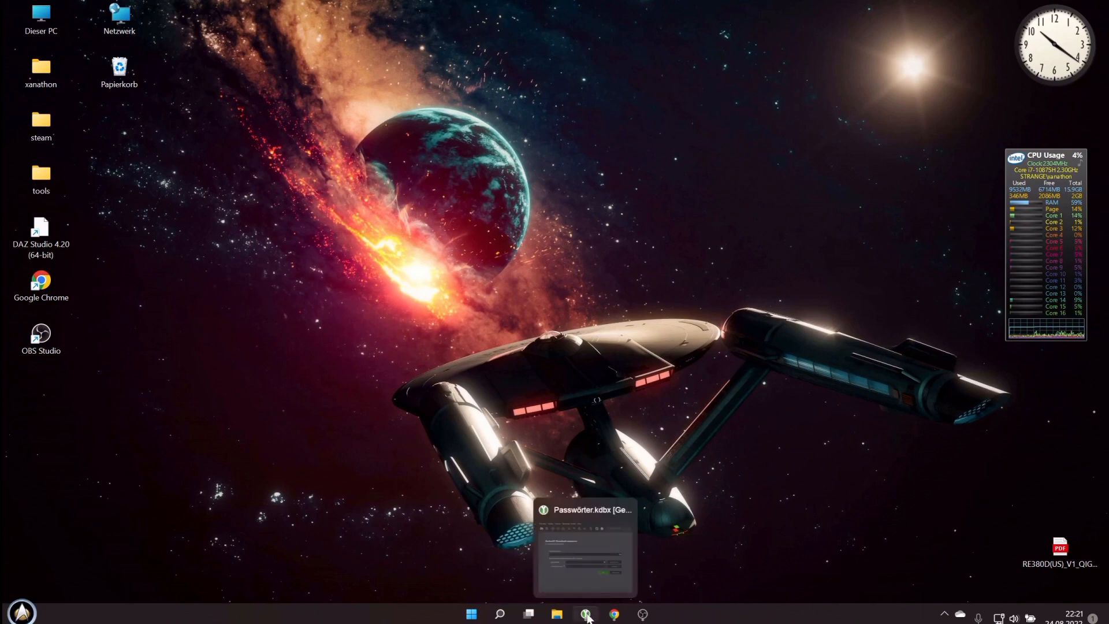
# Bring up the Vector Web Setup pairing-instructions page in the Chrome window
pyautogui.click(612, 613)
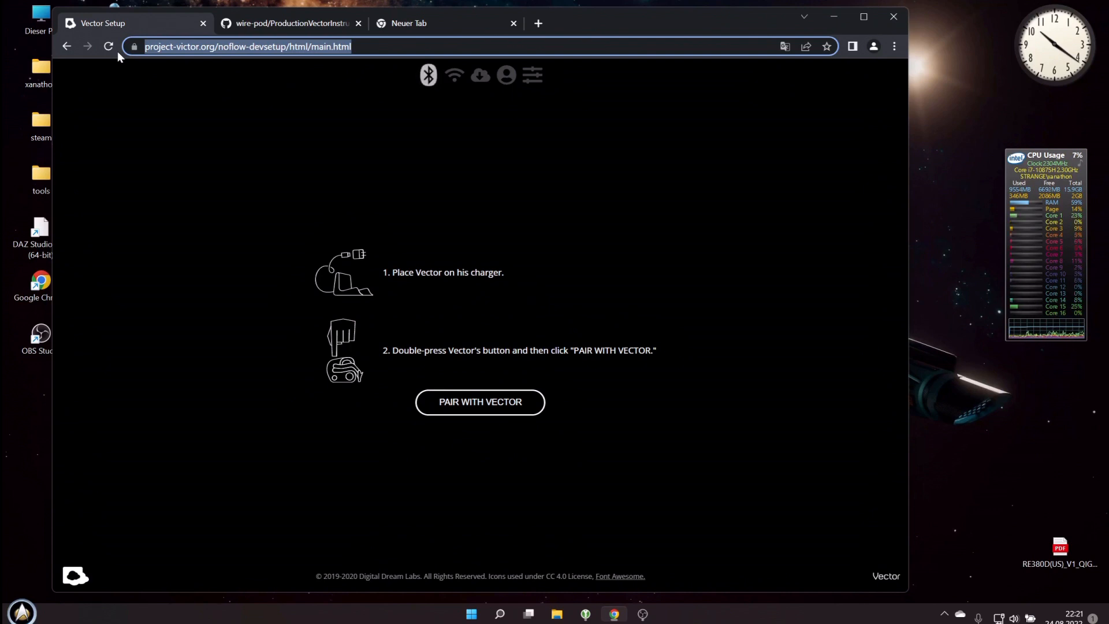
pyautogui.moveTo(371, 48)
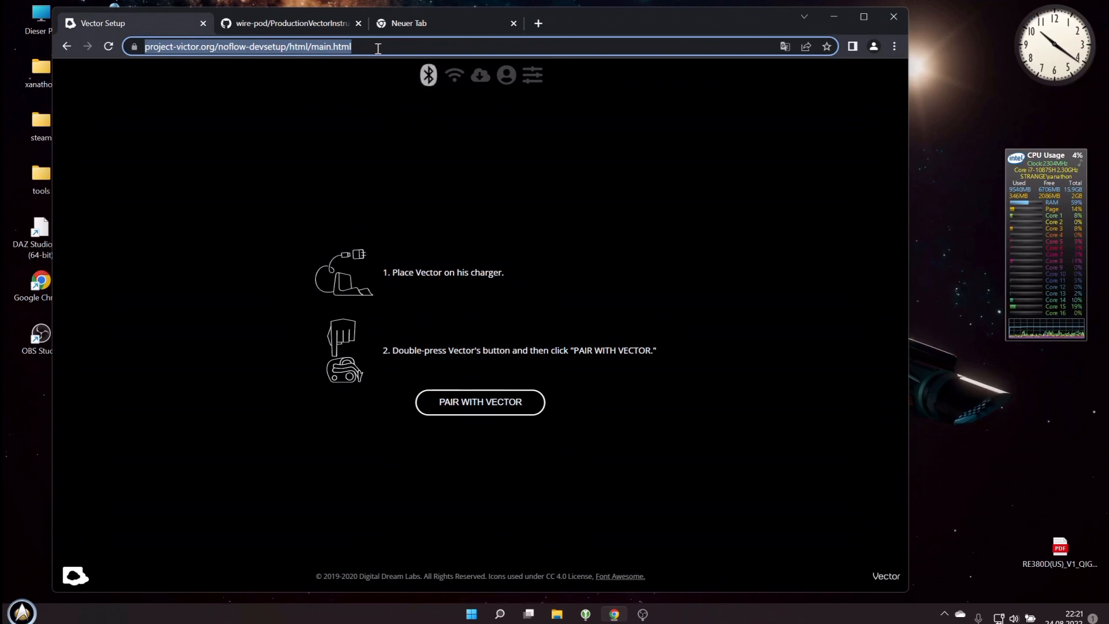
pyautogui.moveTo(593, 418)
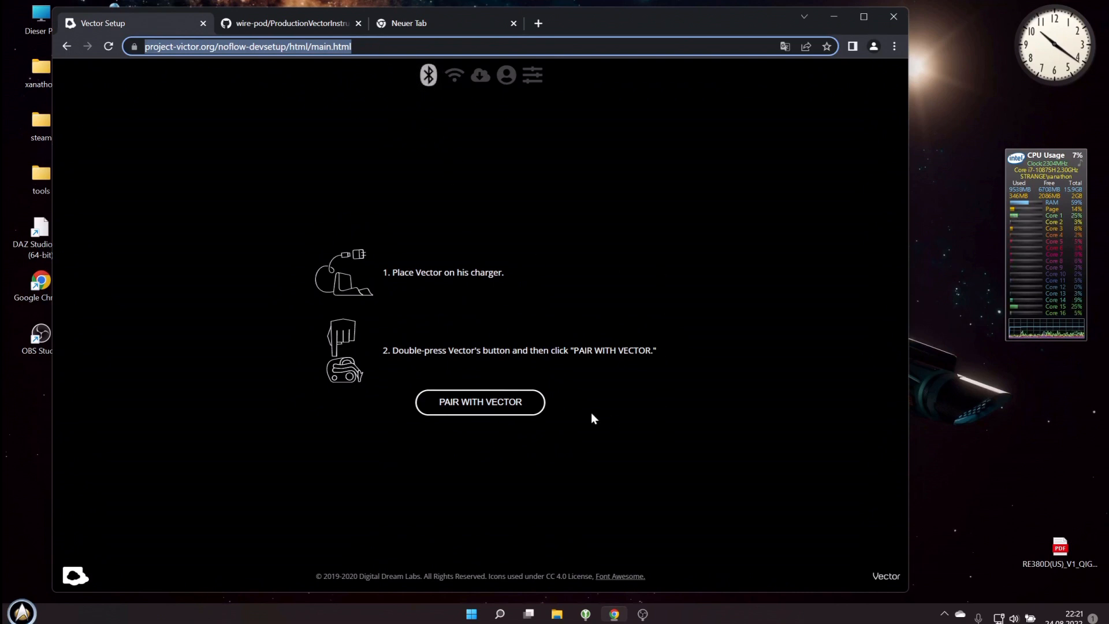
pyautogui.moveTo(580, 411)
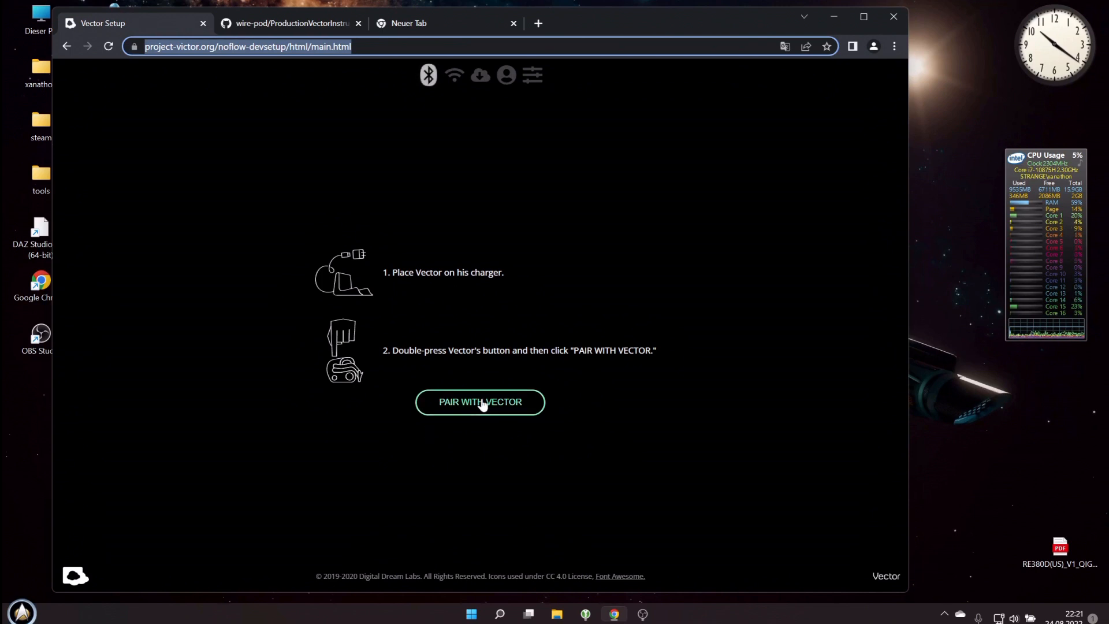
# Pair with Vector W4P1 from the Bluetooth device dialog, reaching its terminal prompt
pyautogui.click(480, 401)
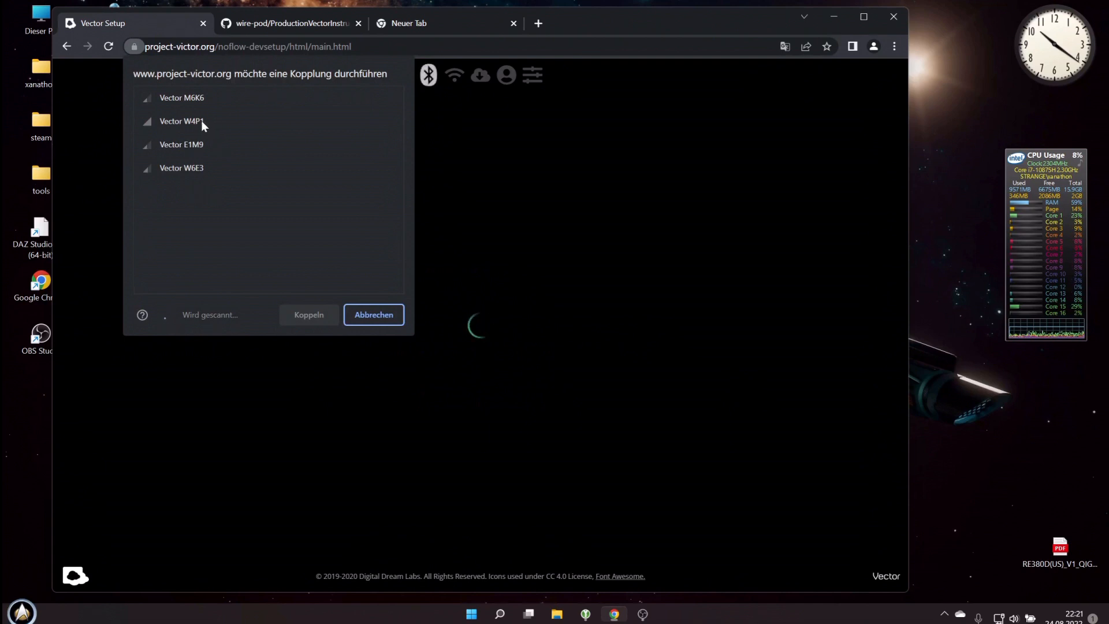
pyautogui.click(182, 122)
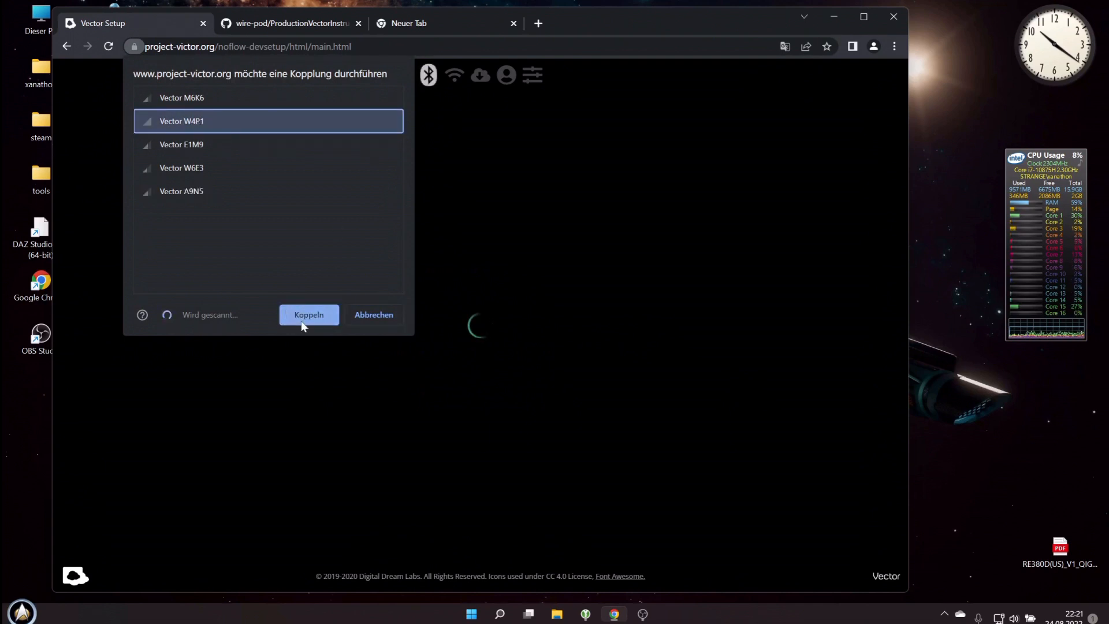
pyautogui.click(308, 314)
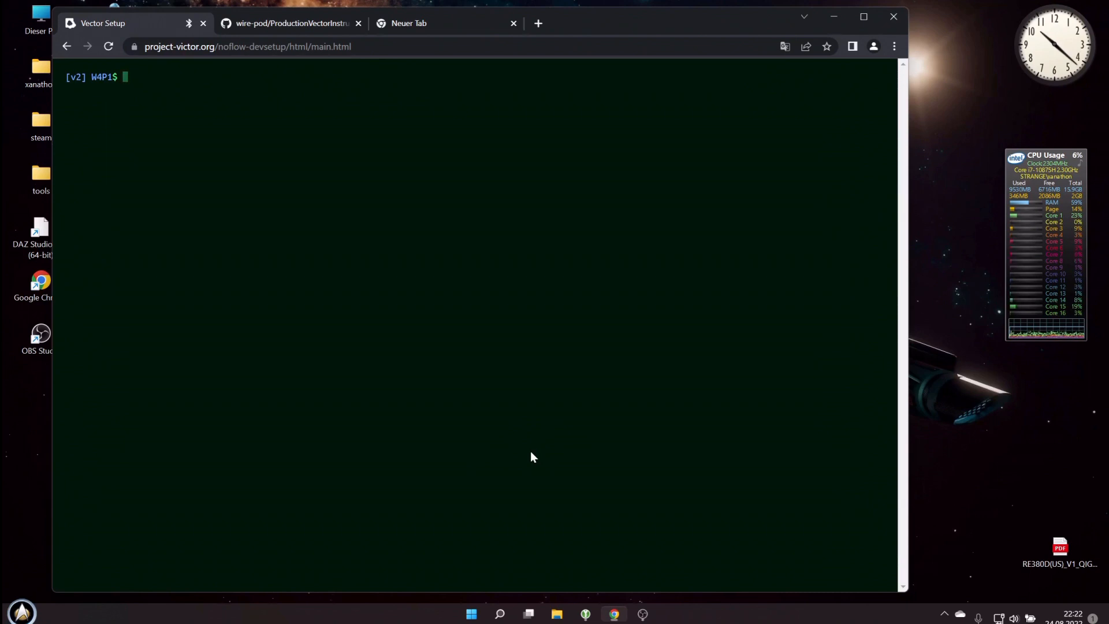
# Run the status and help commands in the W4P1 terminal
pyautogui.write('st')
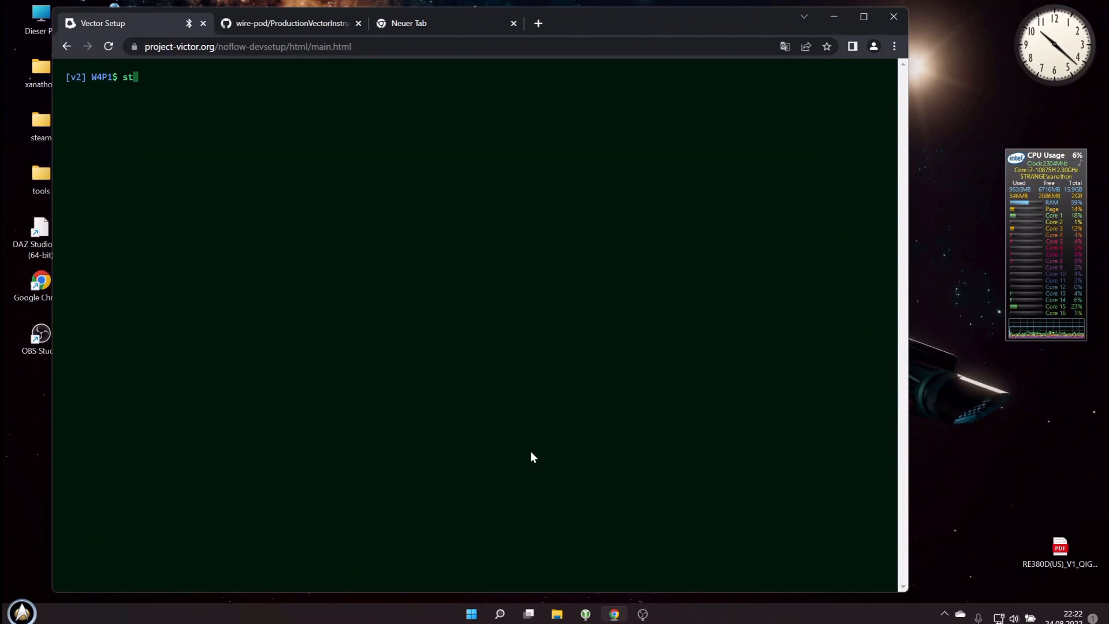
pyautogui.write('atus')
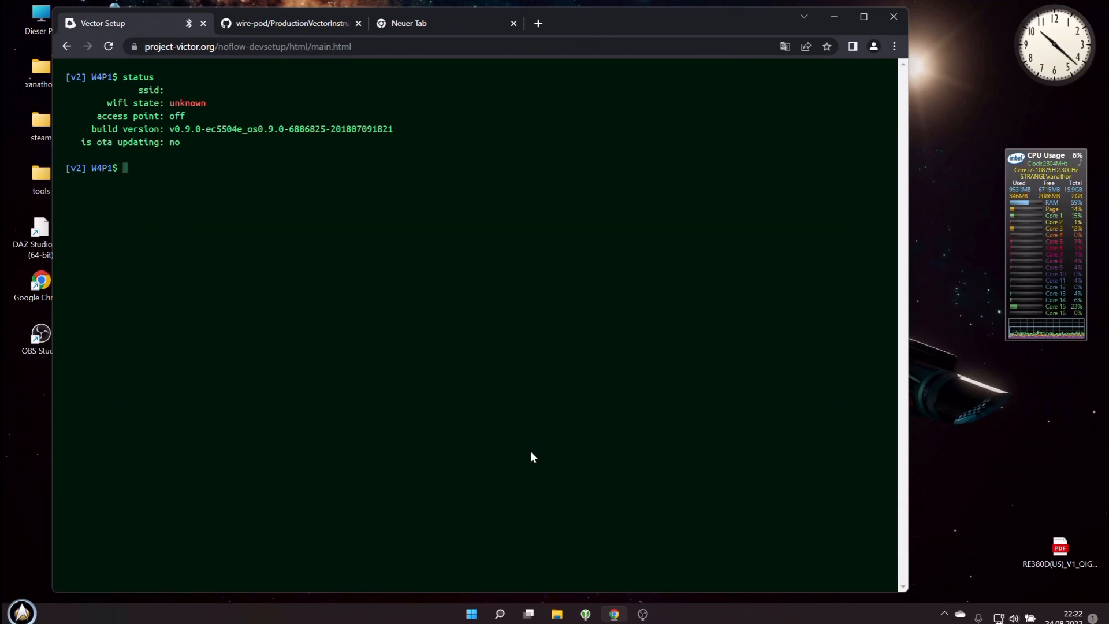
pyautogui.write('help')
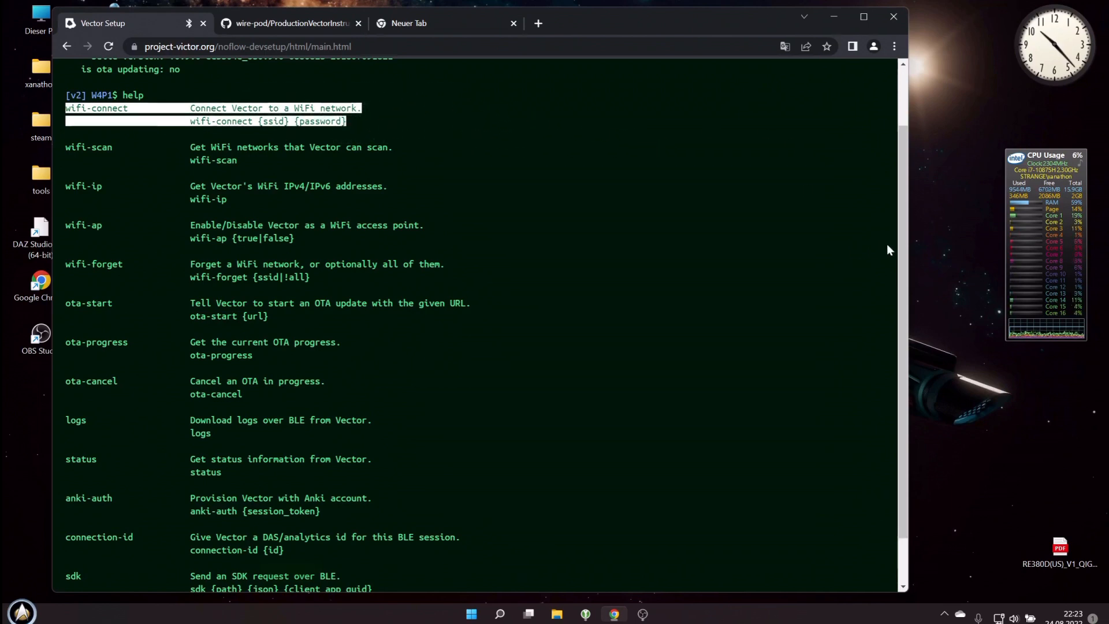
# Run wifi-connect with the quoted TheMatrix2 SSID and password, then begin a status check
pyautogui.scroll(-3)
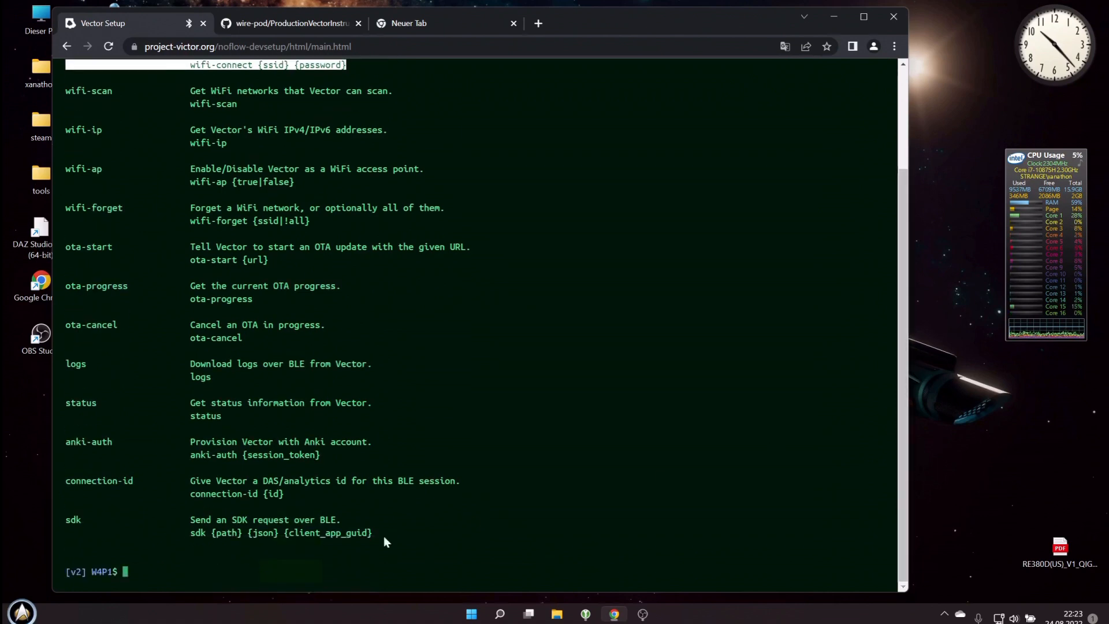
pyautogui.write('w')
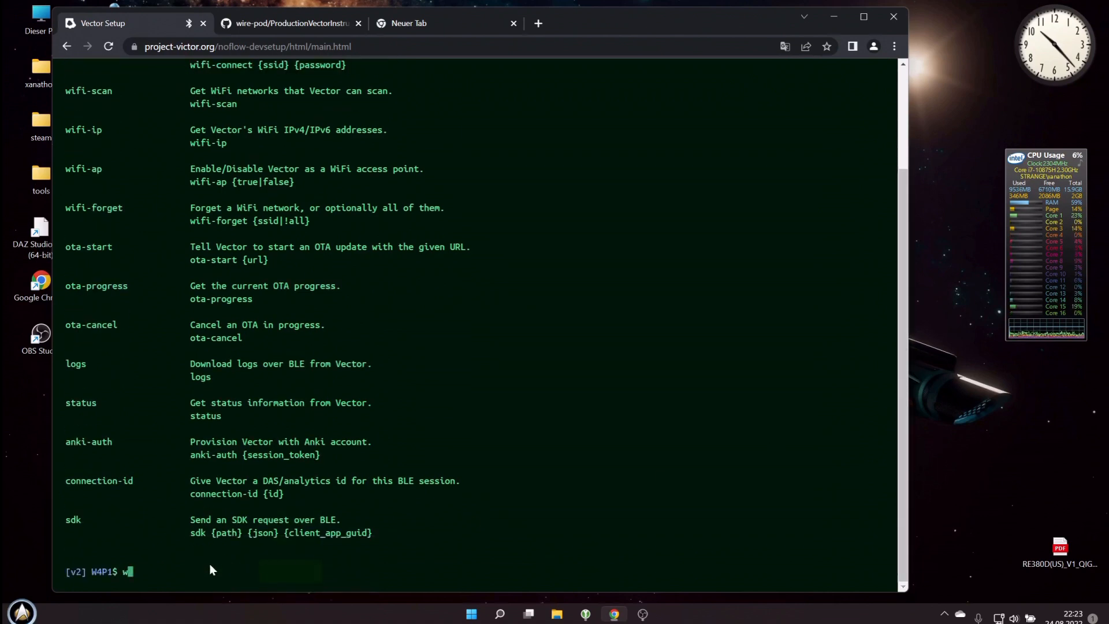
pyautogui.write('ifi-')
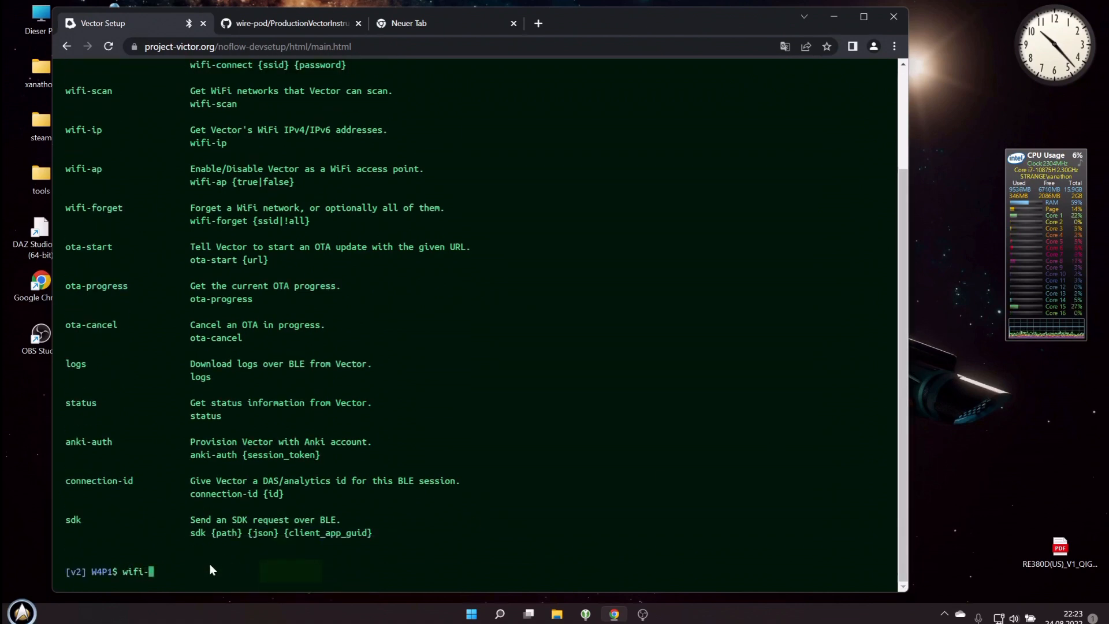
pyautogui.write('connect')
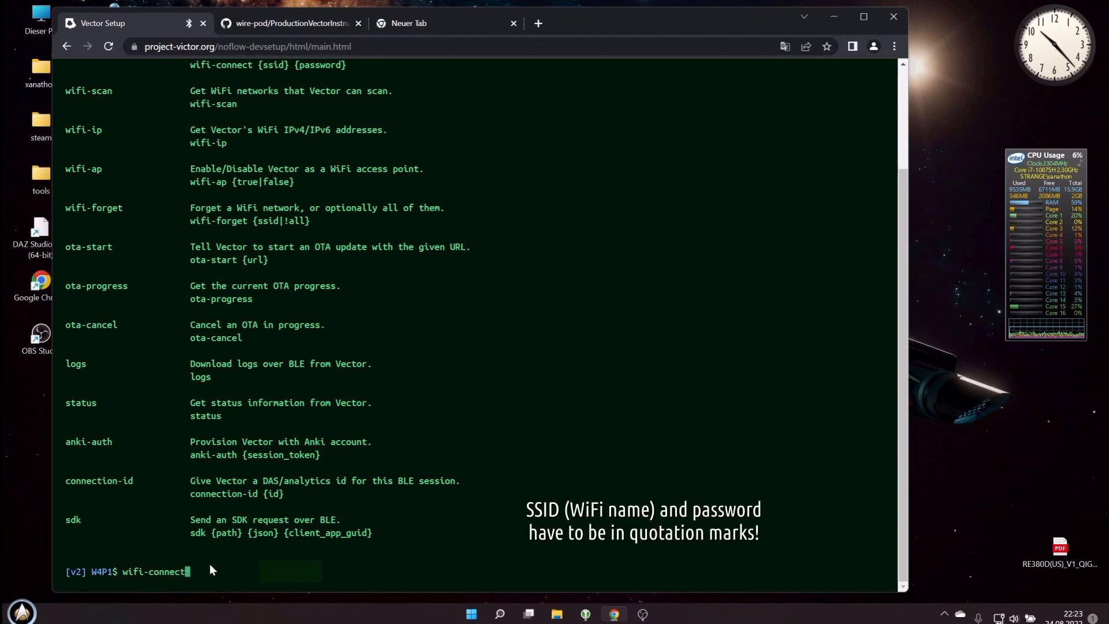
pyautogui.write('"')
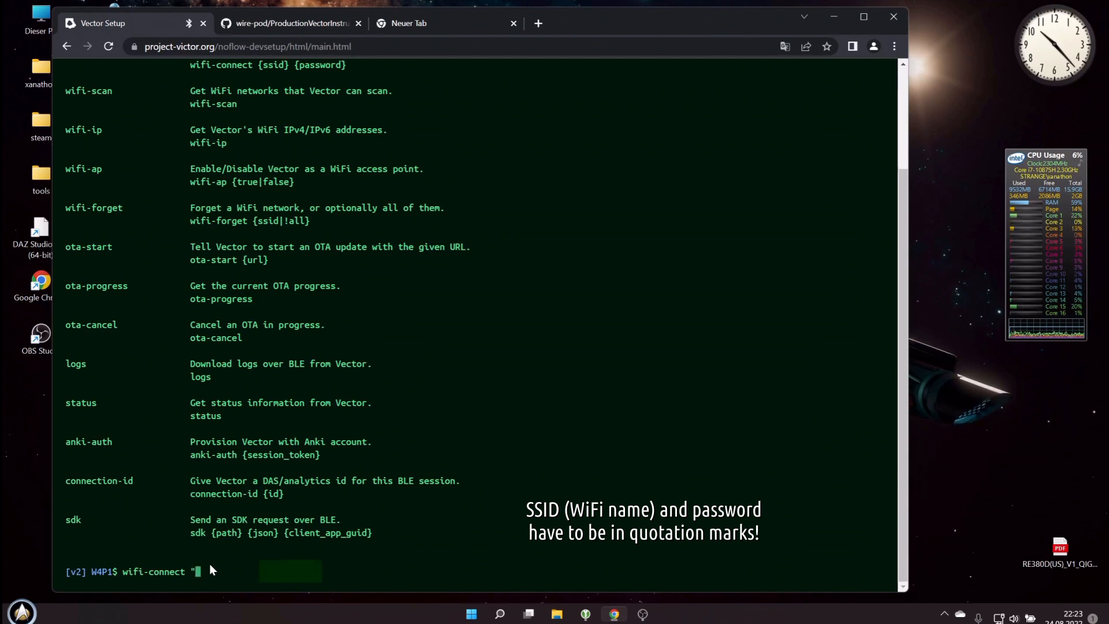
pyautogui.write('T')
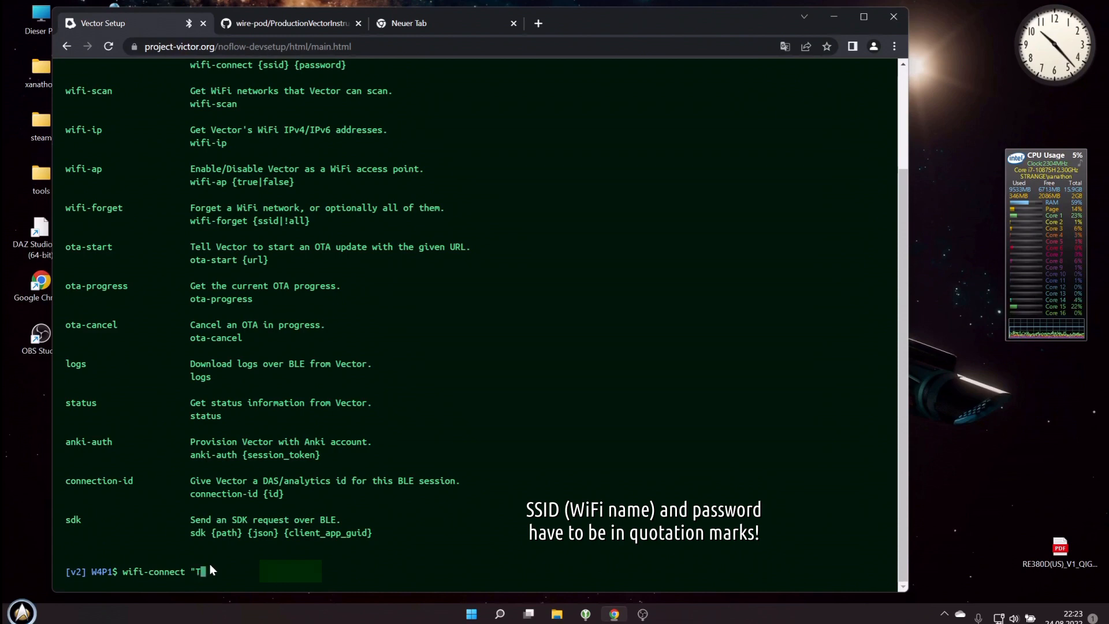
pyautogui.write('heat')
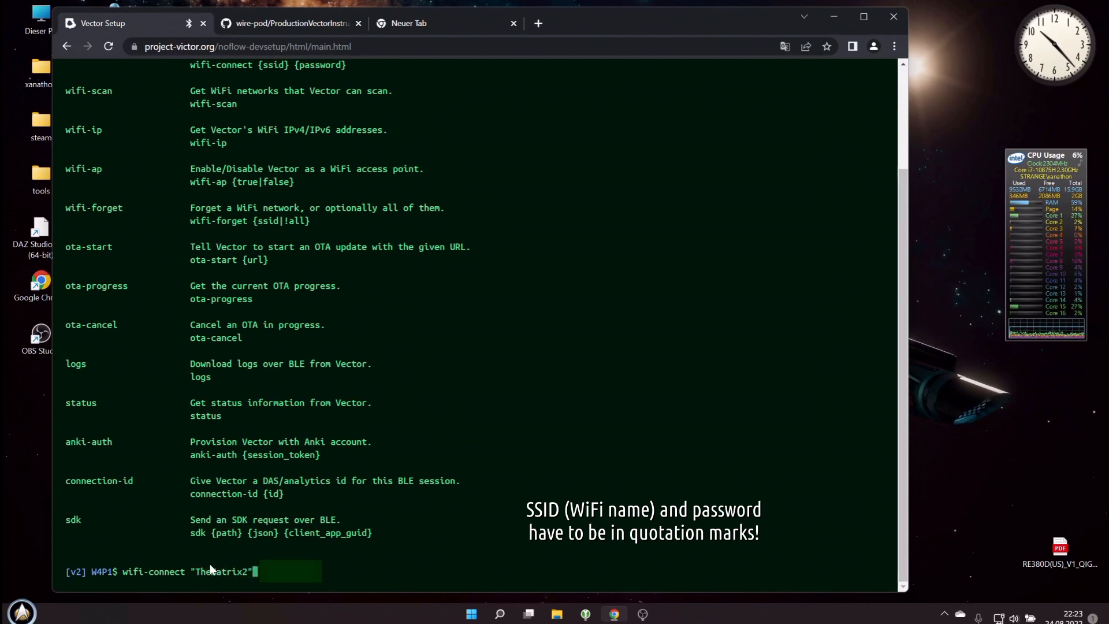
pyautogui.write('"')
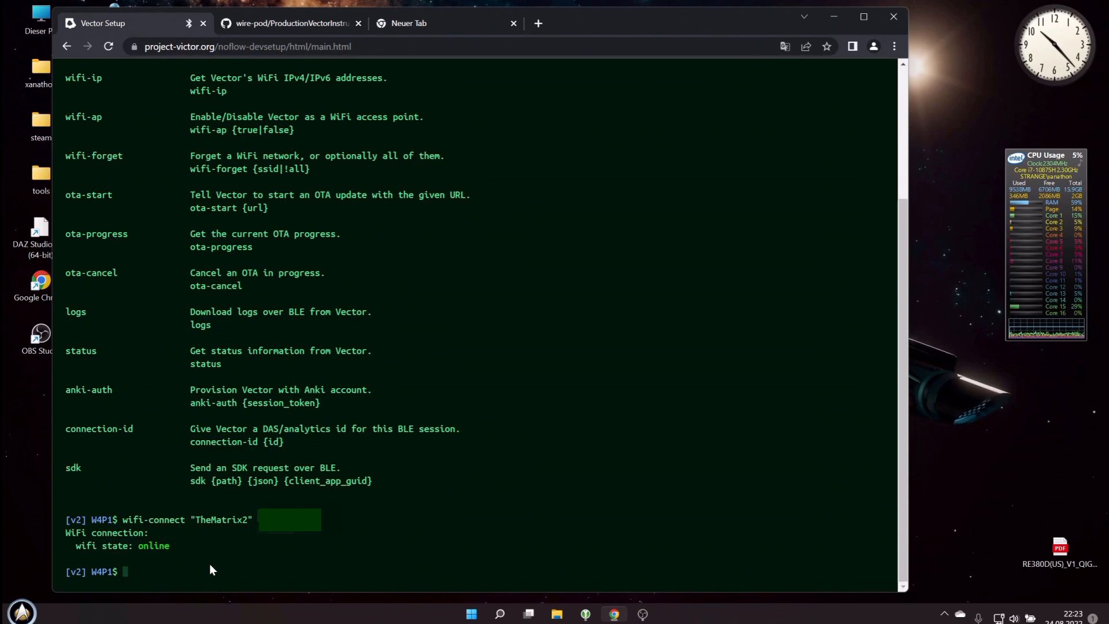
pyautogui.write('stu')
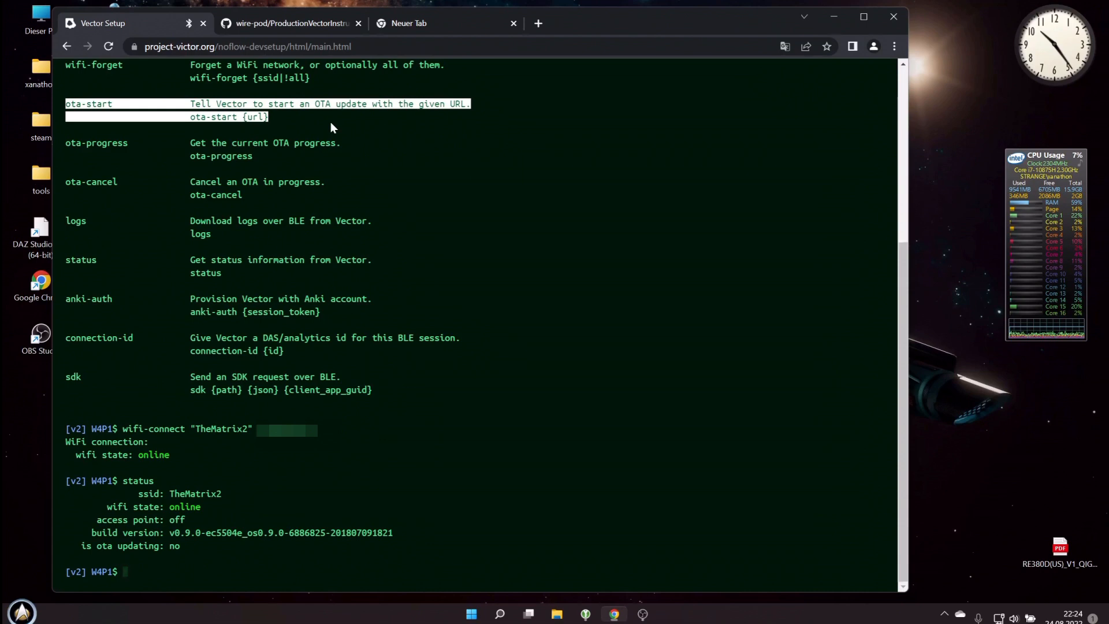
pyautogui.moveTo(353, 463)
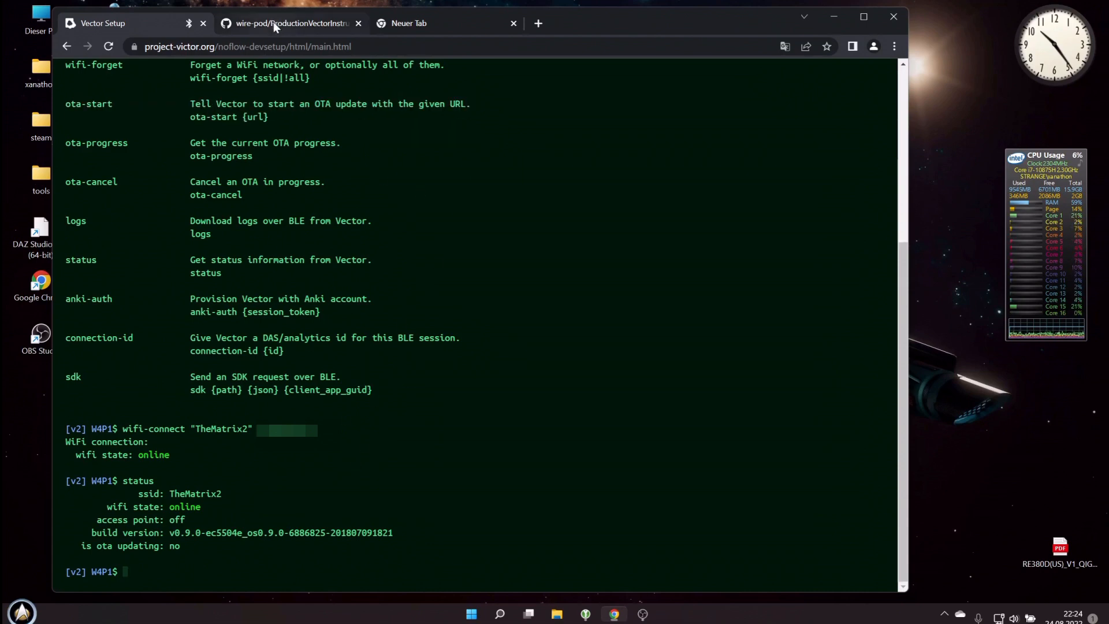
# Switch to the wire-pod instructions tab on GitHub
pyautogui.click(290, 23)
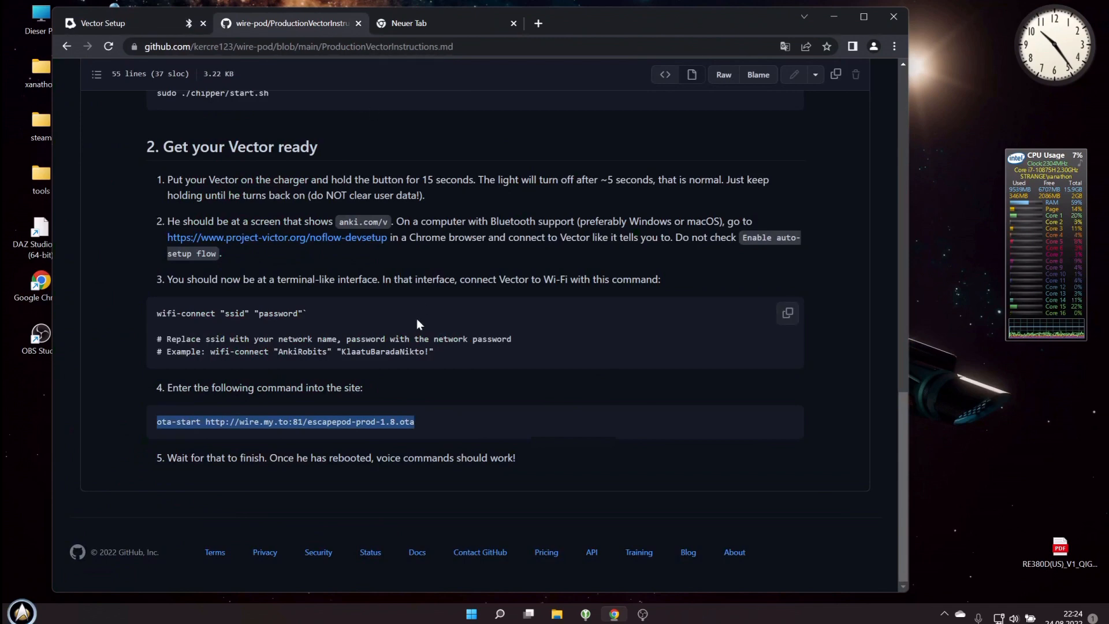
pyautogui.moveTo(426, 436)
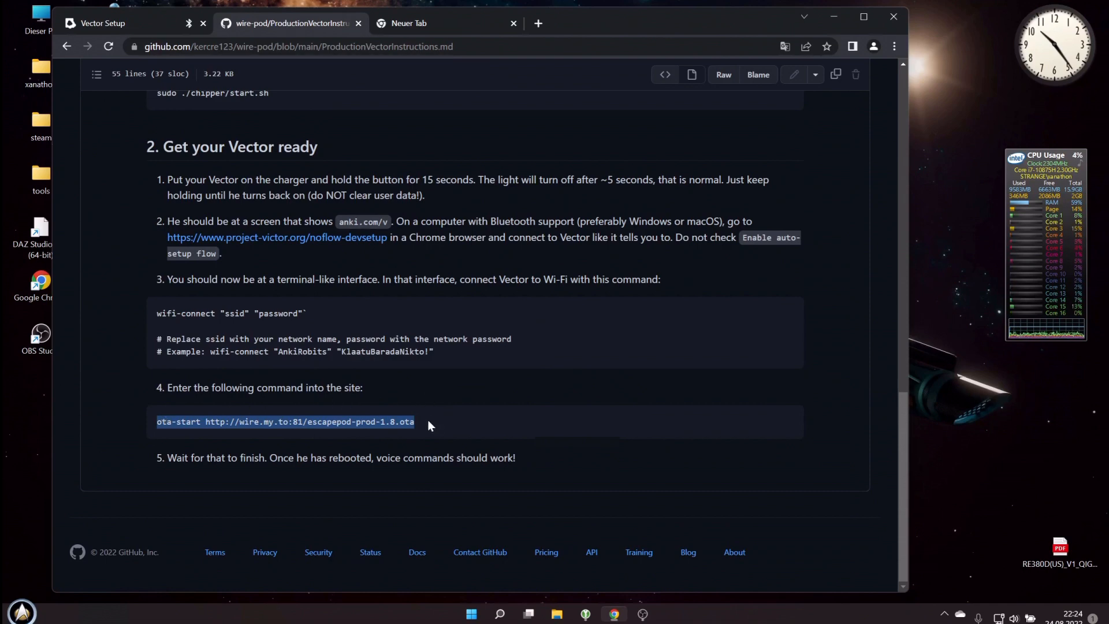
# Copy the ota-start command line from GitHub and return to the Vector Setup tab
pyautogui.click(319, 422)
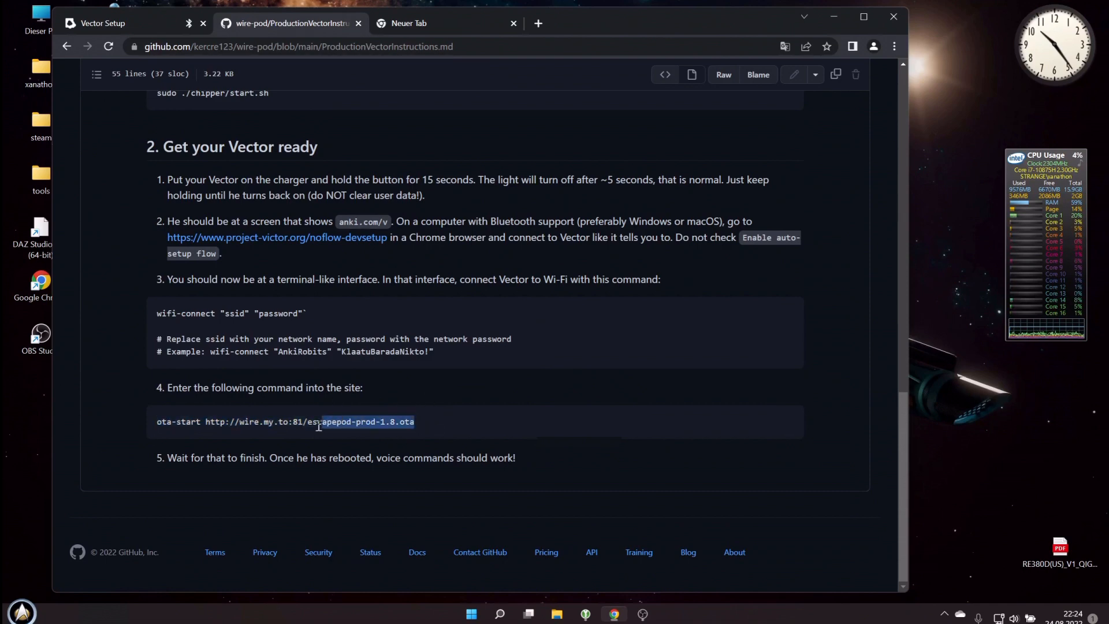
pyautogui.moveTo(319, 421); pyautogui.dragTo(153, 421)
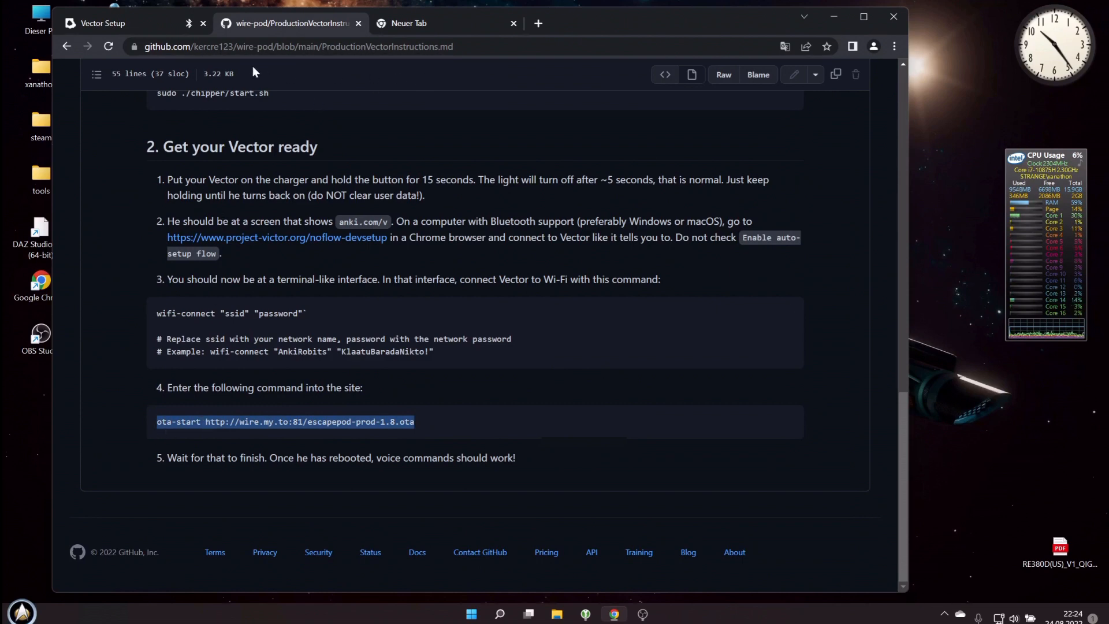
pyautogui.click(103, 23)
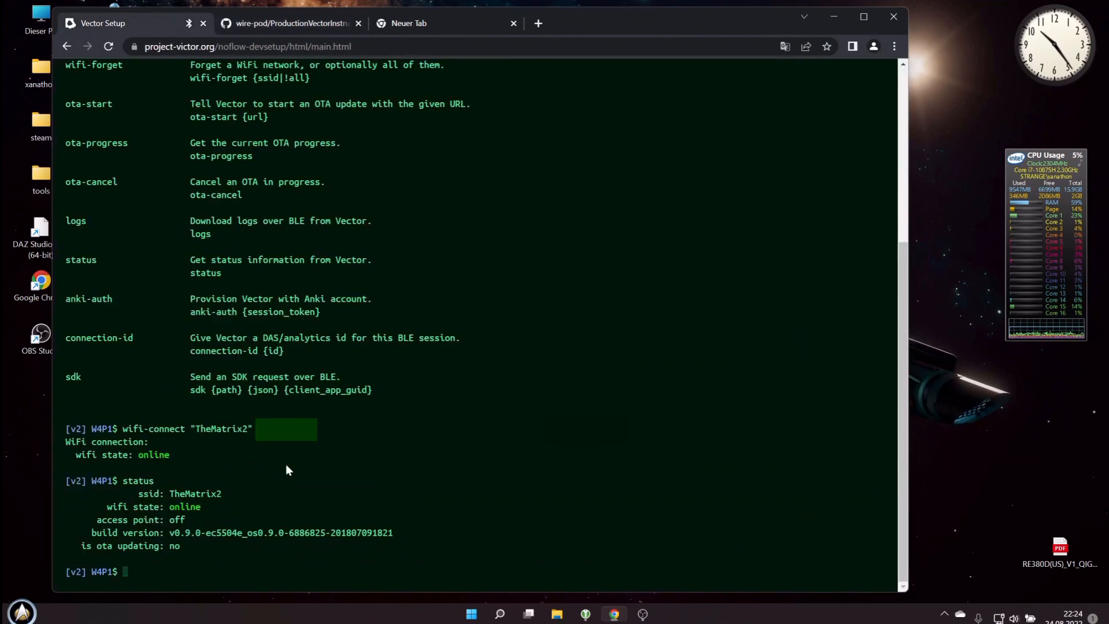
pyautogui.write('ota-start http://wire.my.to:81/escapepod-prod-1.8.ota')
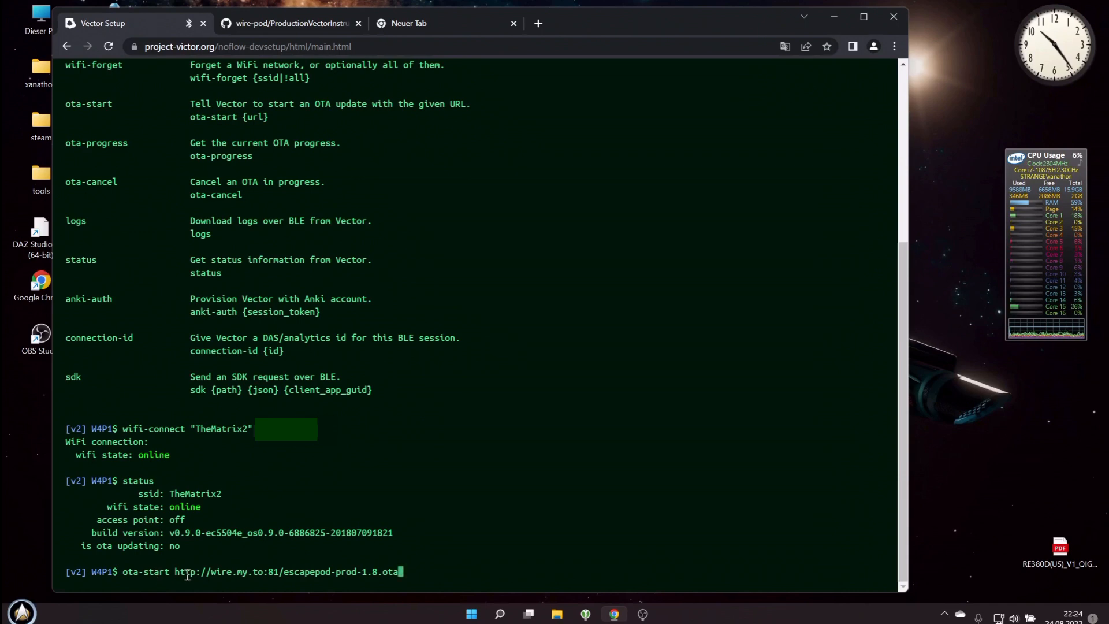
pyautogui.moveTo(267, 586)
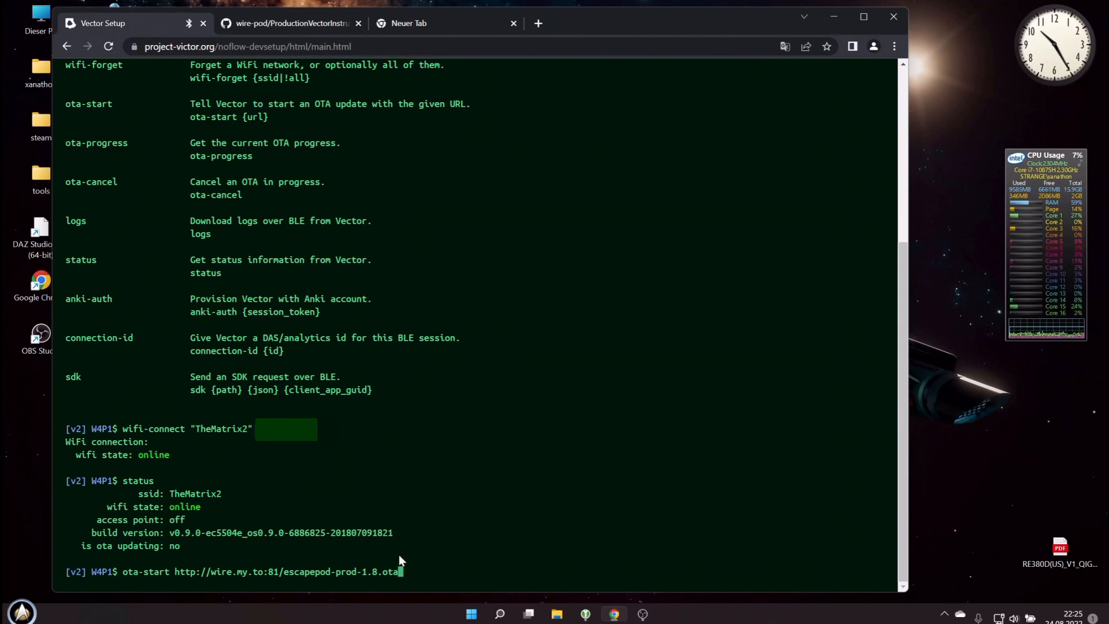
pyautogui.moveTo(435, 572)
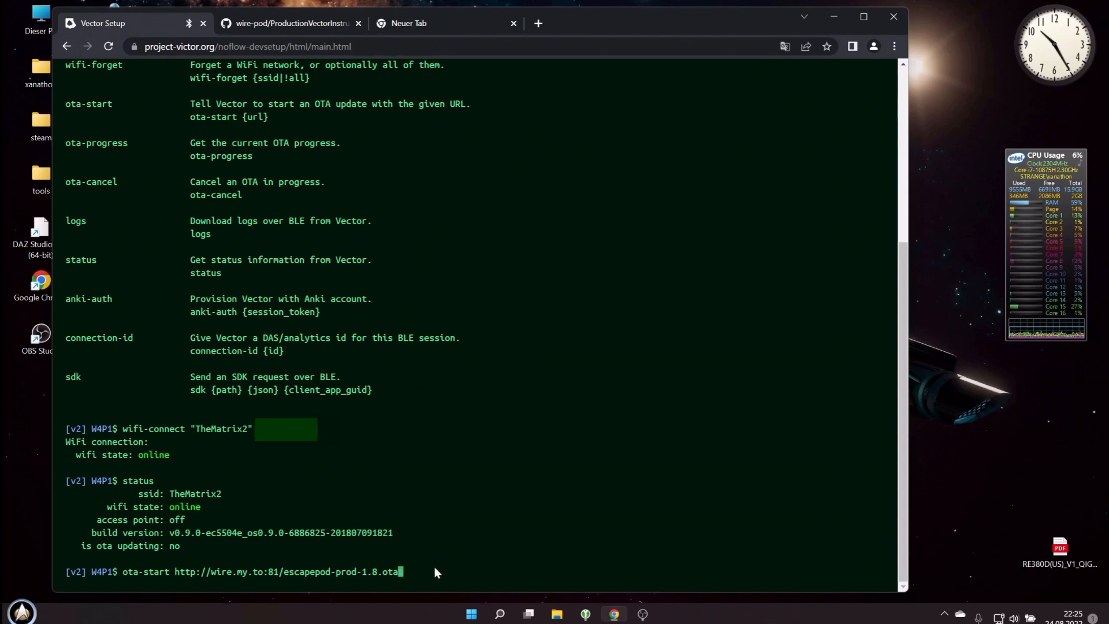